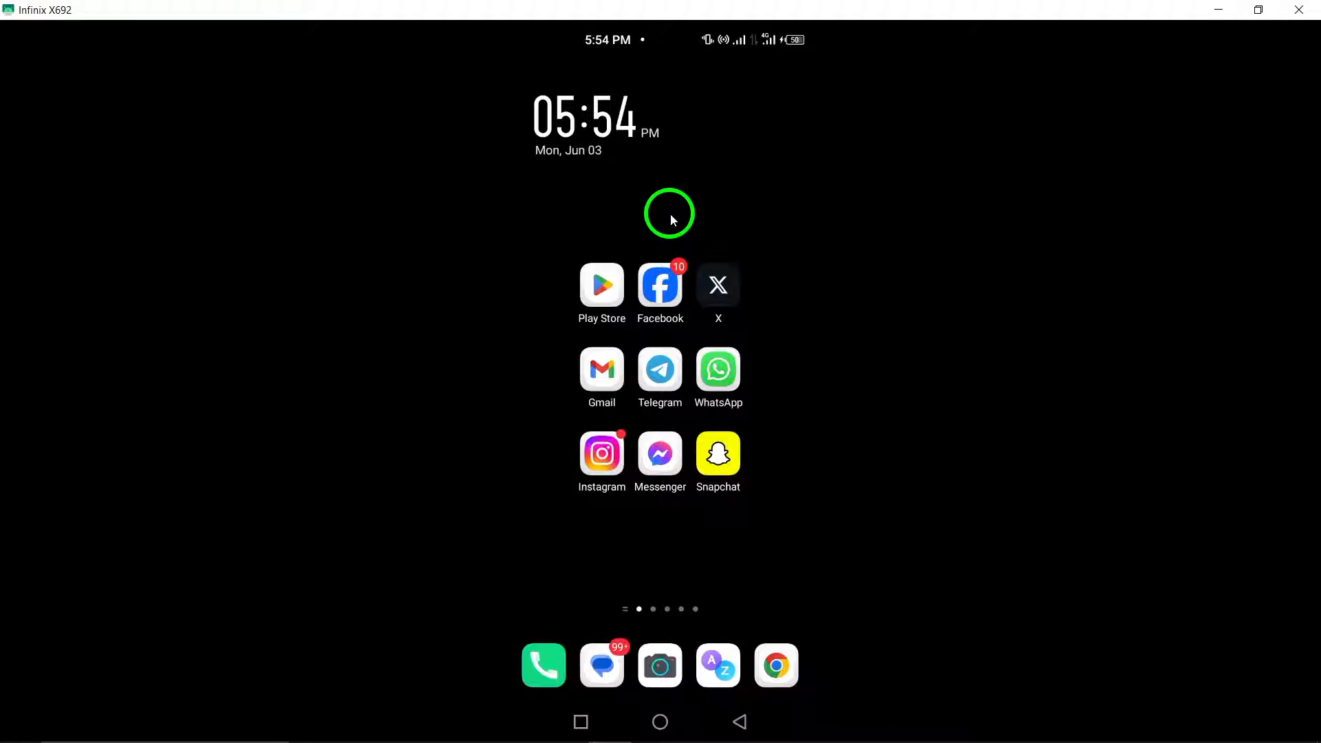
- Launch WhatsApp and pull the chat list down to reveal the Locked chats entry
click(718, 369)
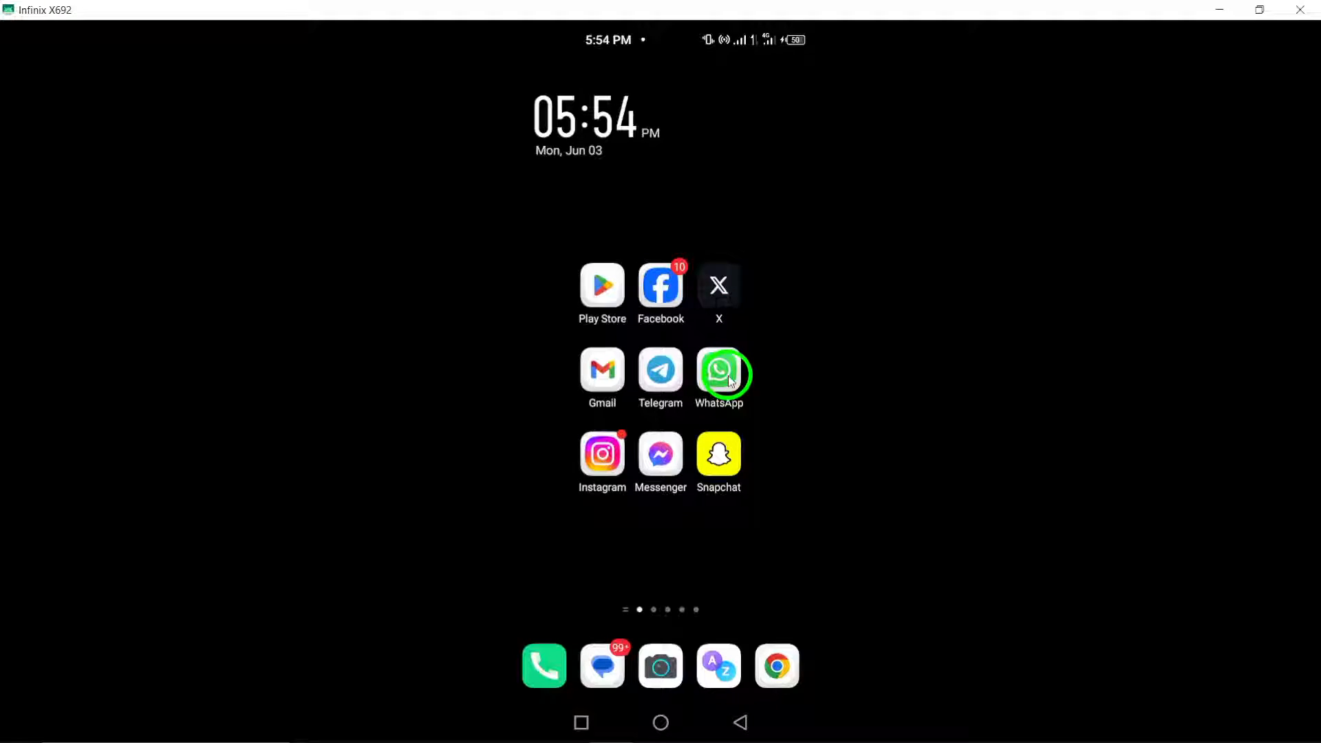
click(718, 369)
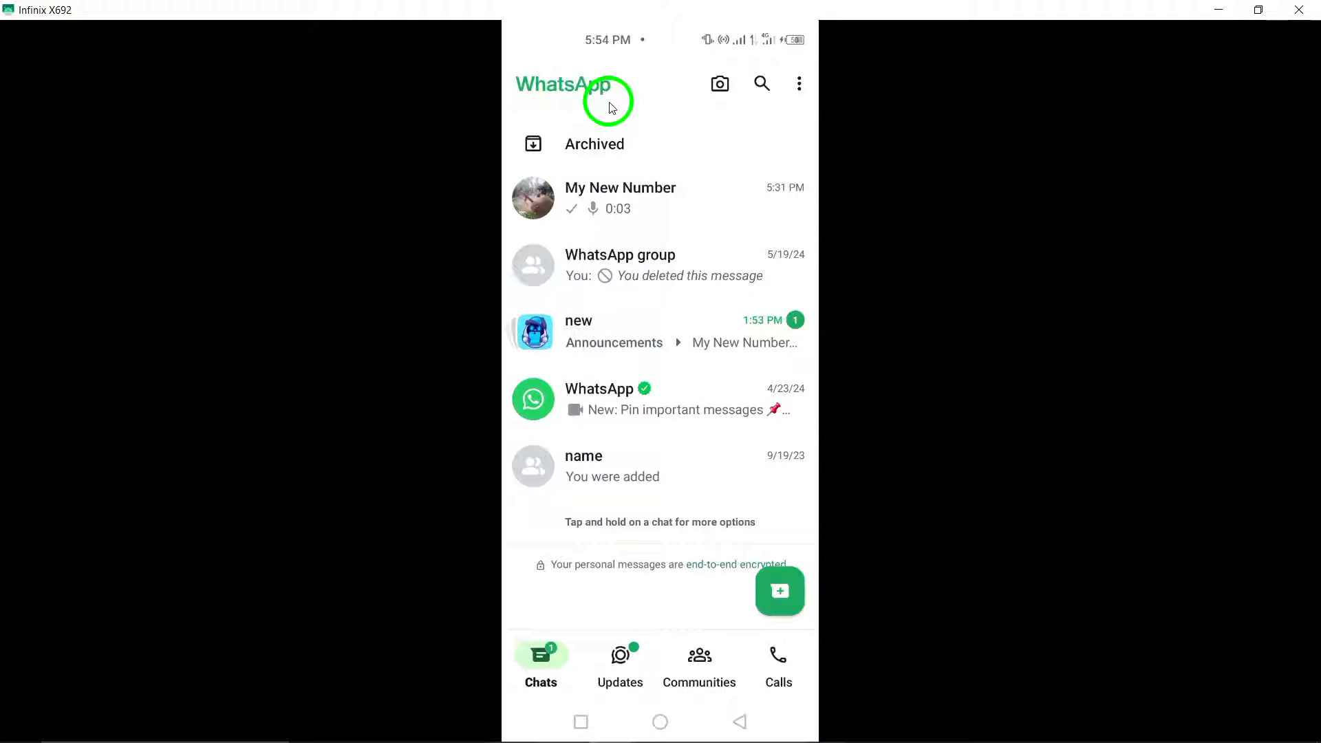
mouse_move(566, 366)
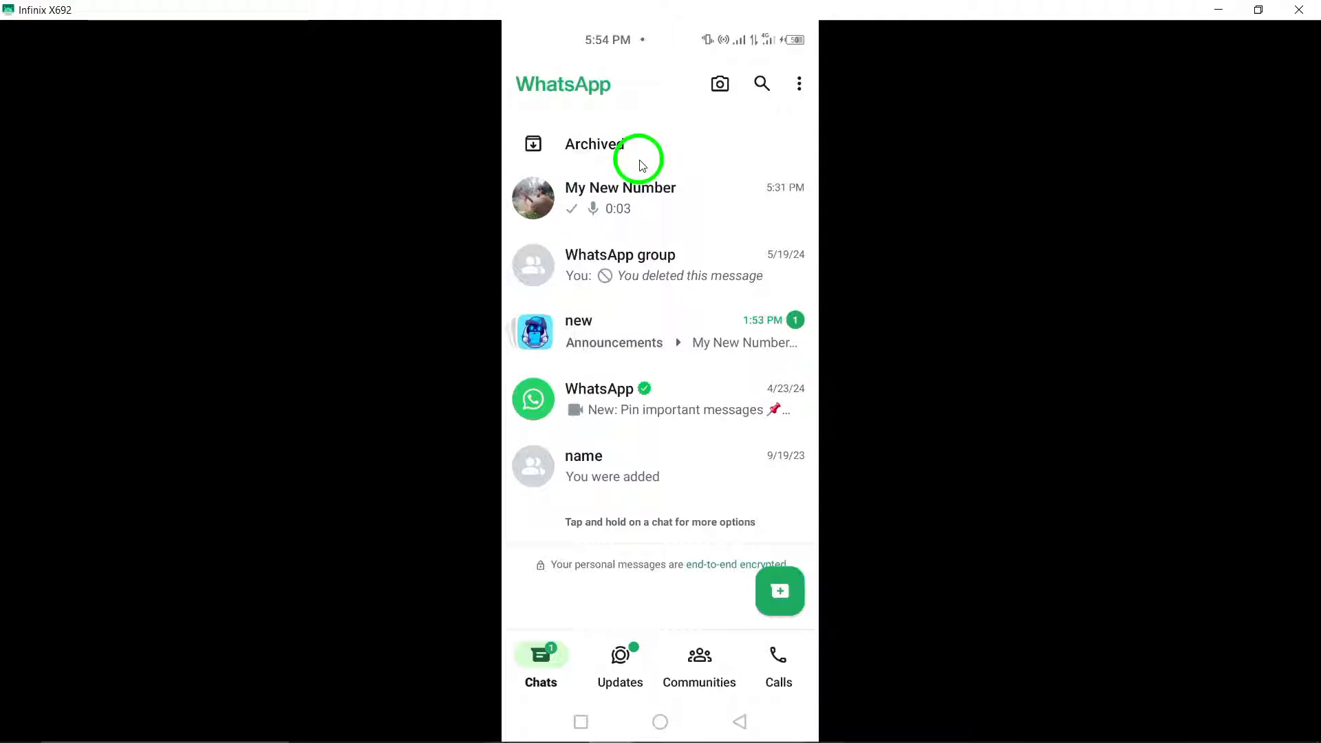
scroll(down, 3)
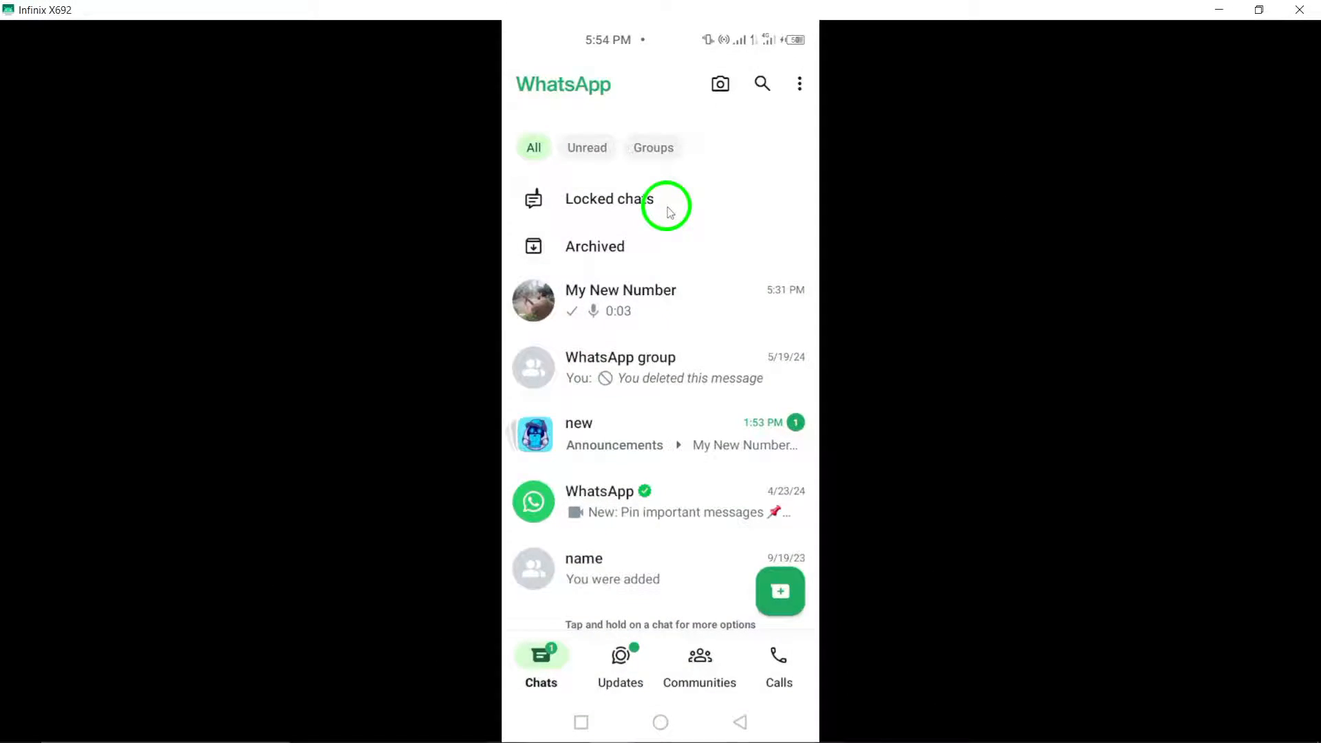
- Enter Locked chats and bring up the Test 2 group's info page
click(608, 198)
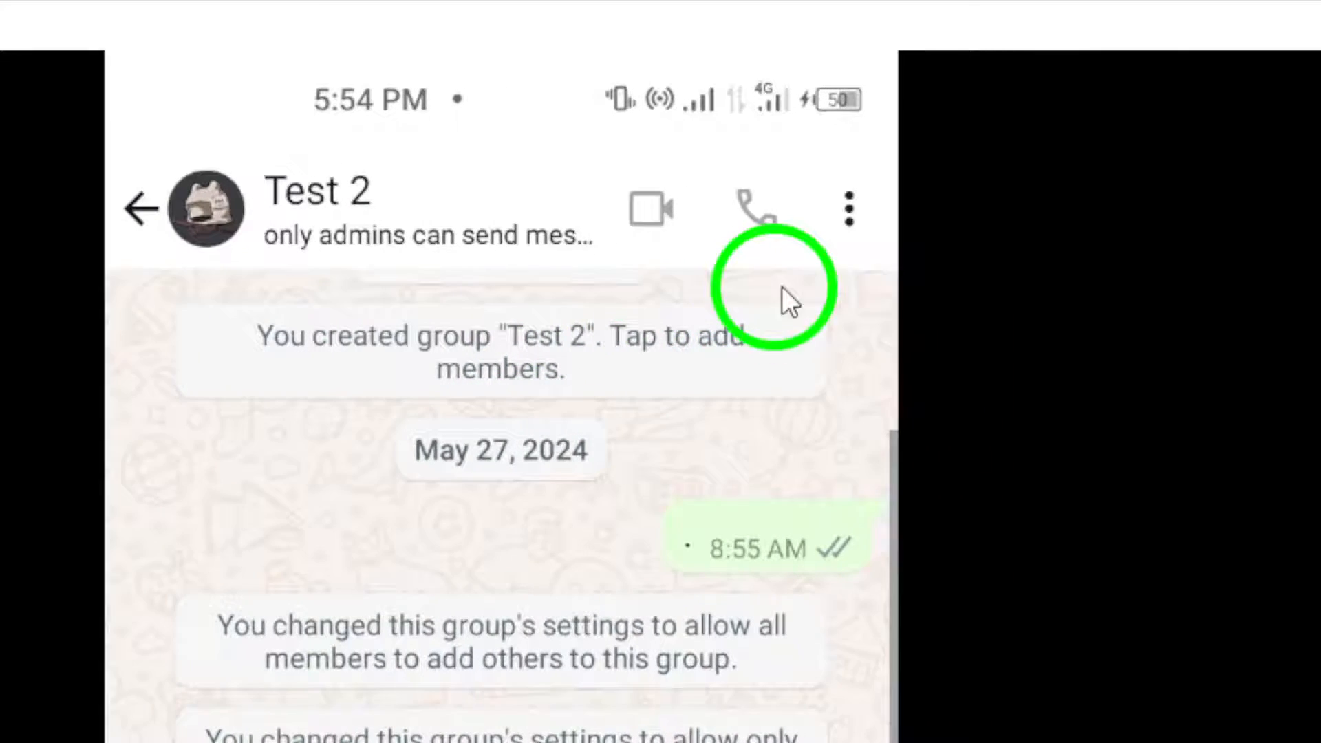
click(849, 209)
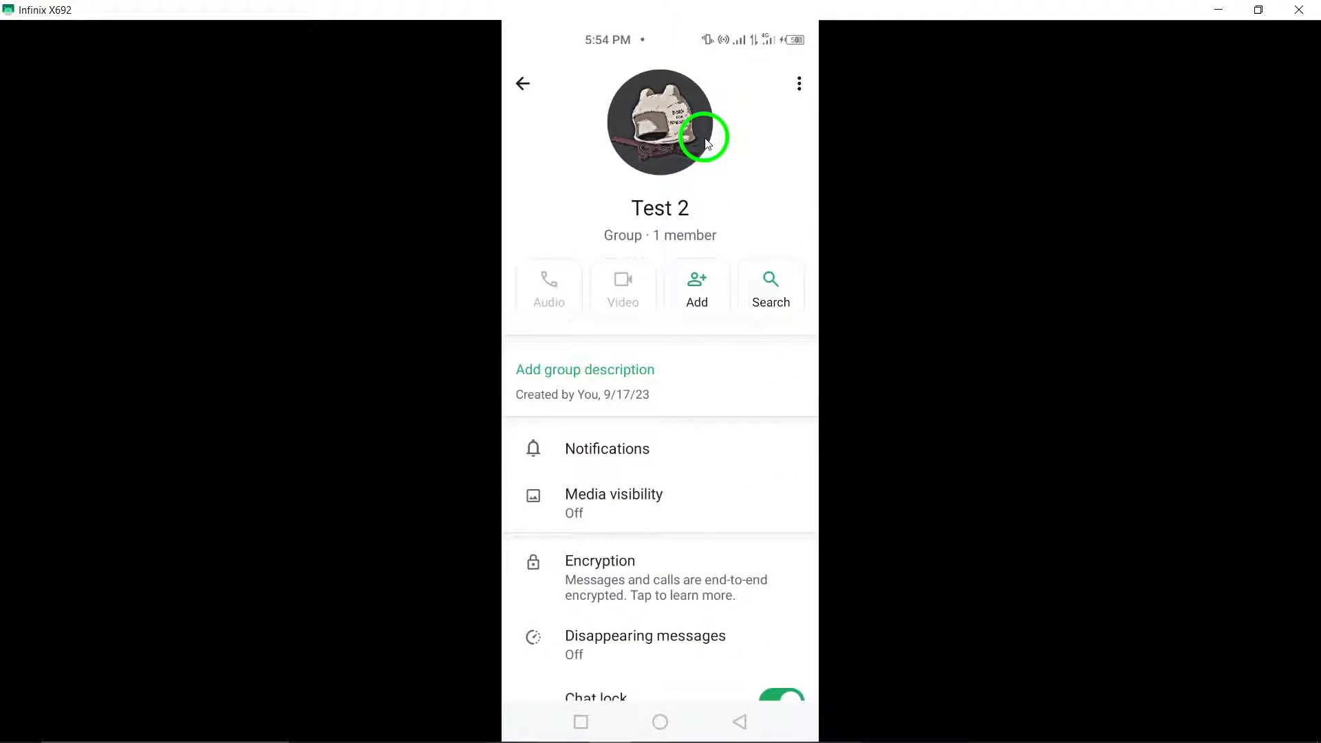
mouse_move(690, 158)
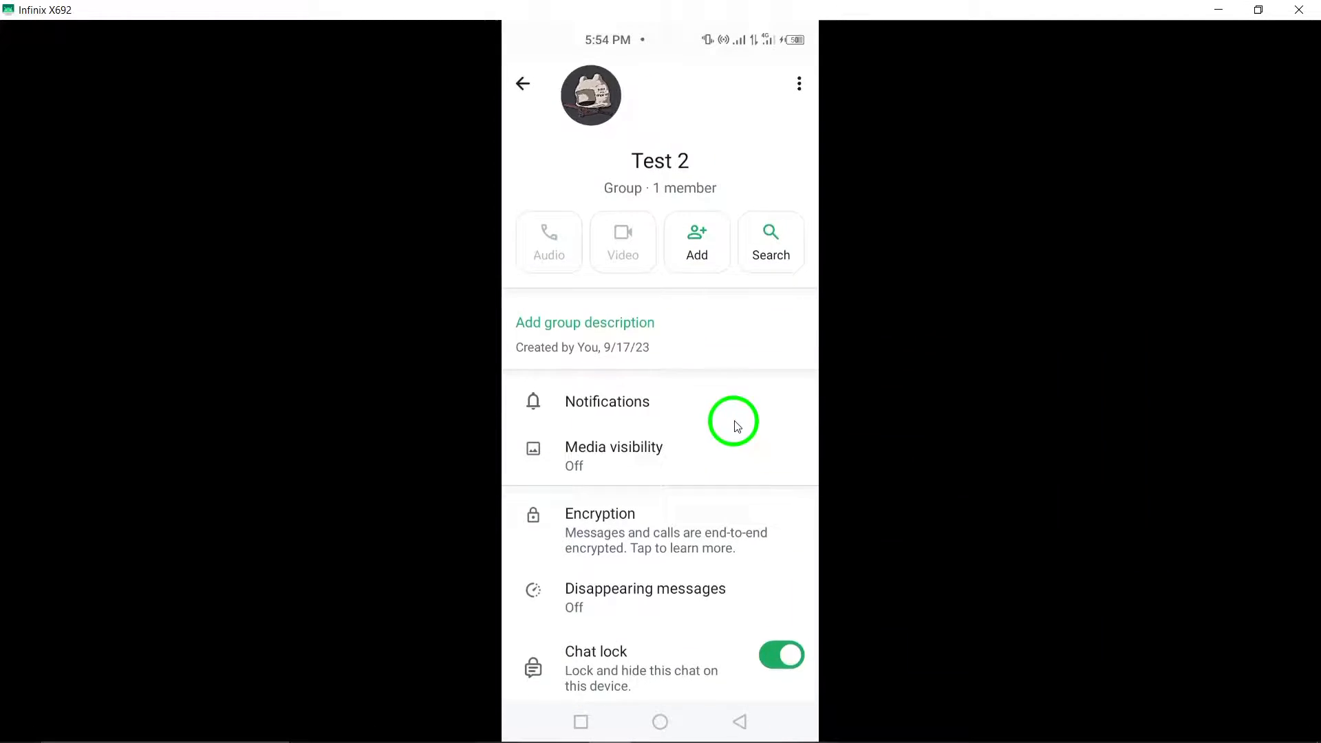
scroll(down, 3)
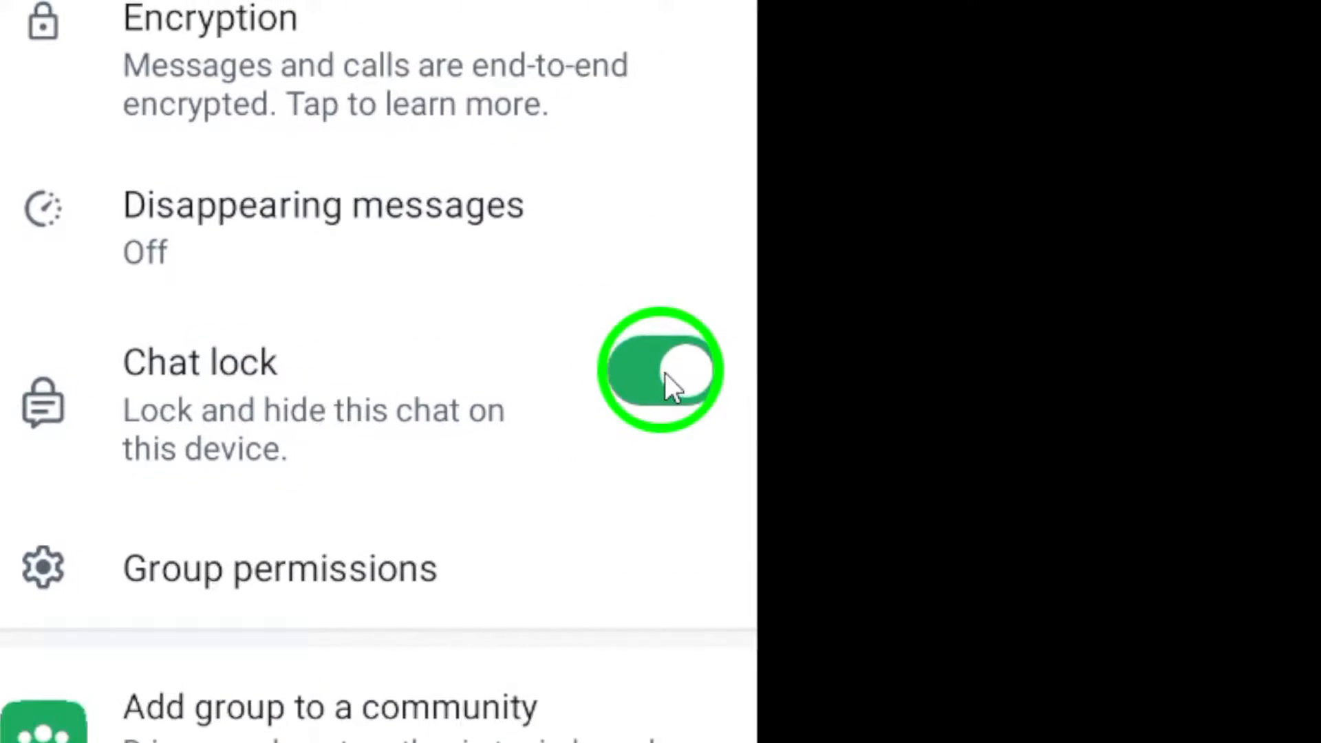
- Switch Chat lock off for Test 2, confirm in Group info, and capture a screenshot
click(659, 369)
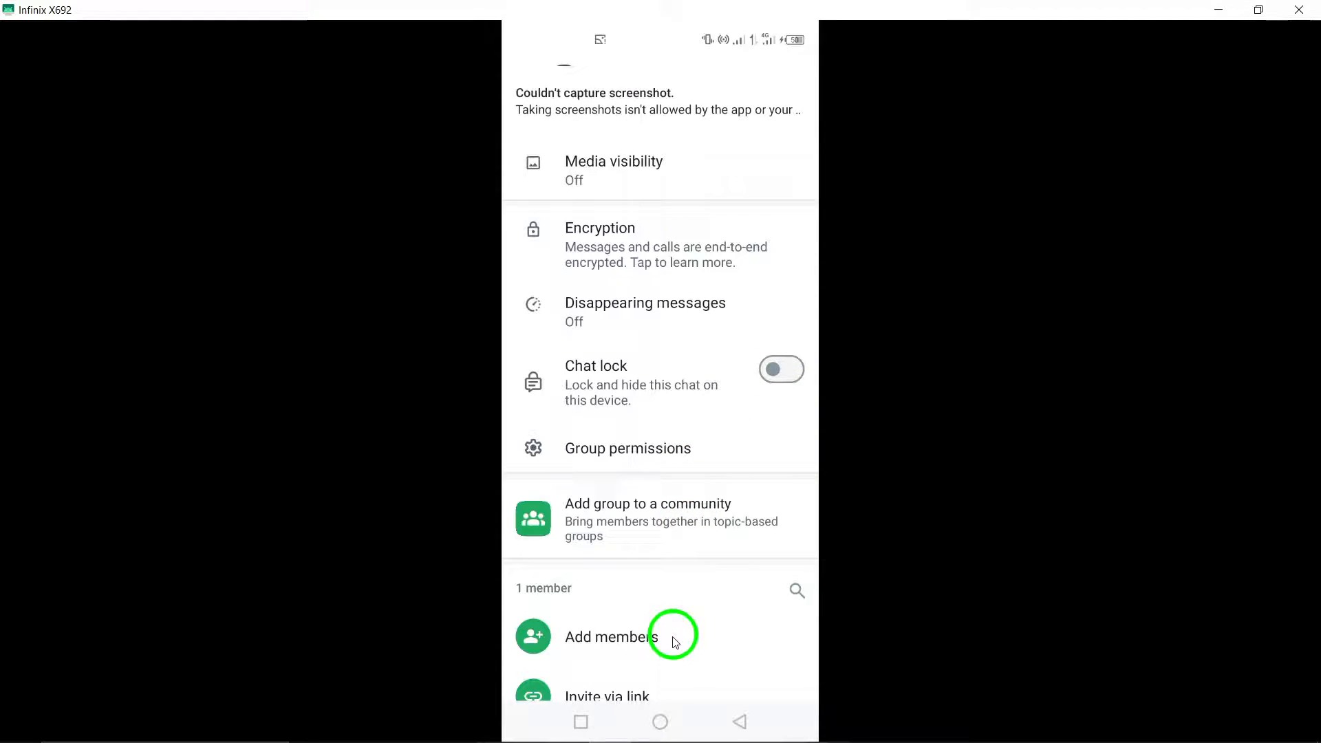
mouse_move(742, 699)
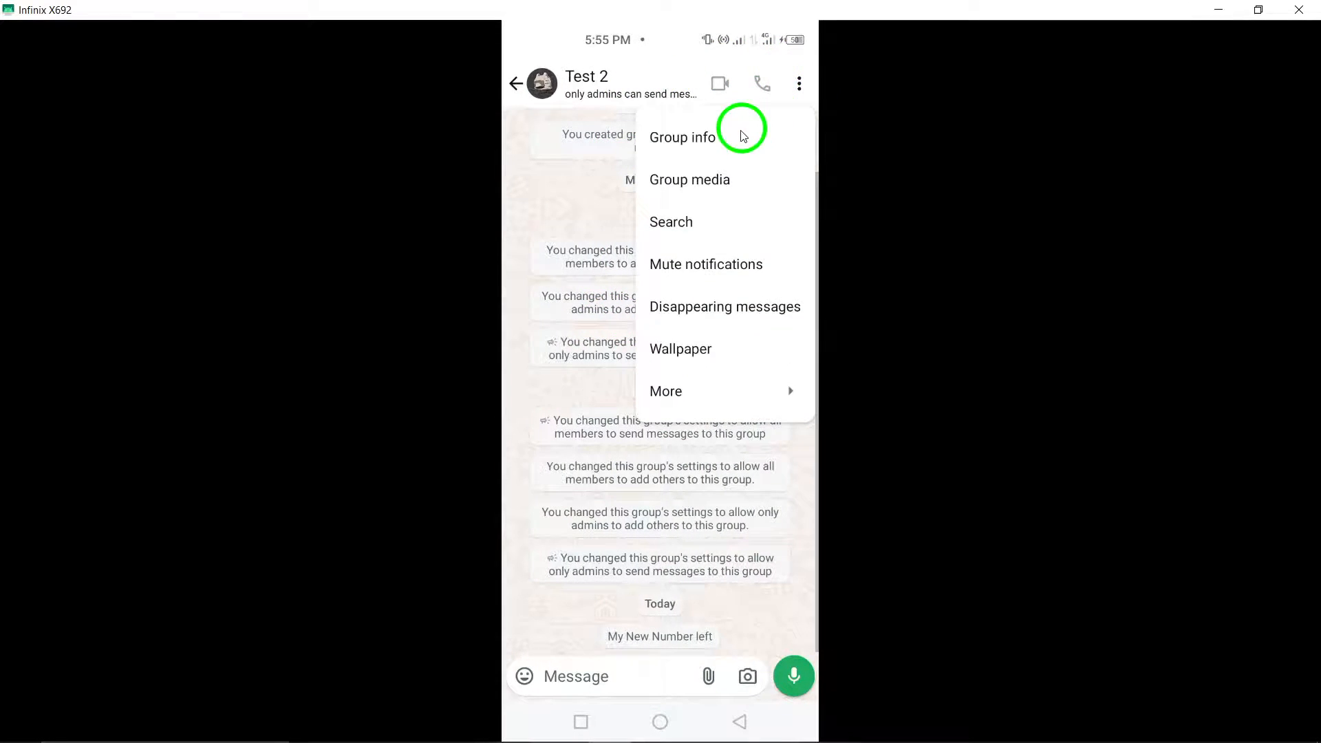
click(681, 137)
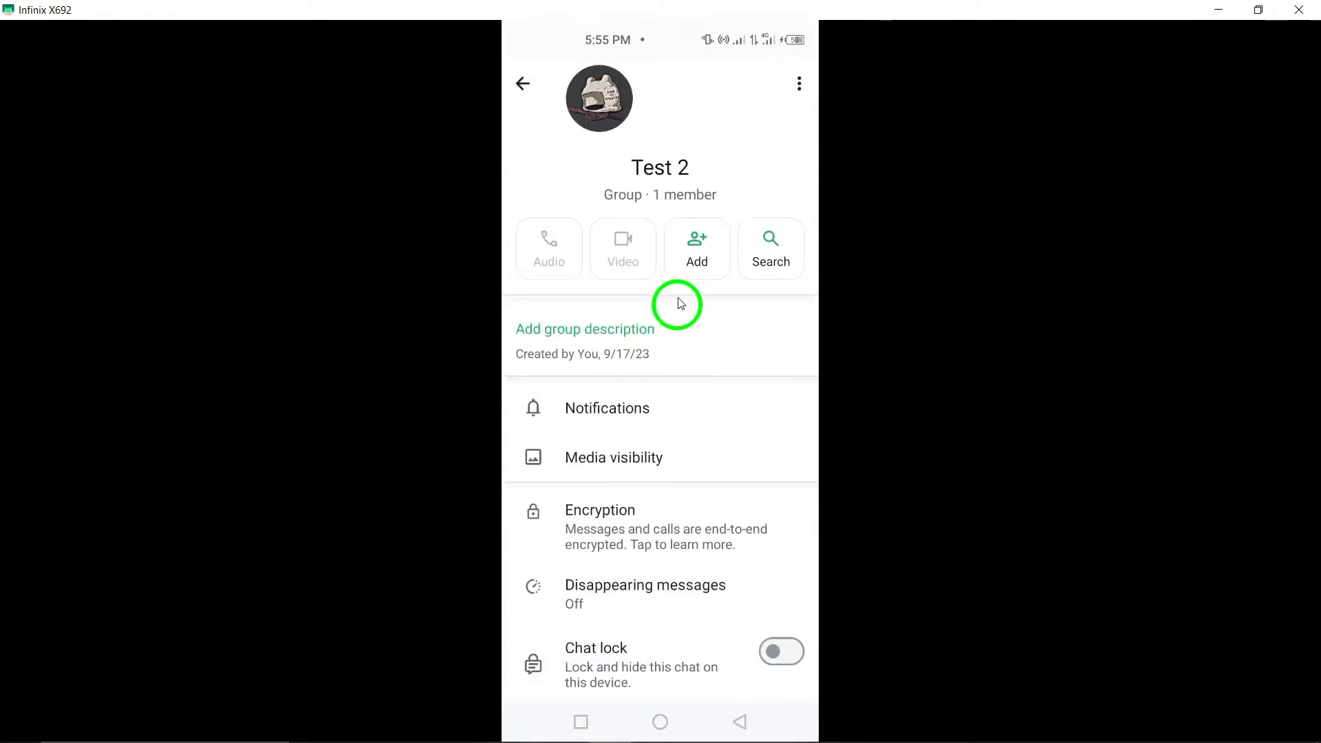
scroll(down, 3)
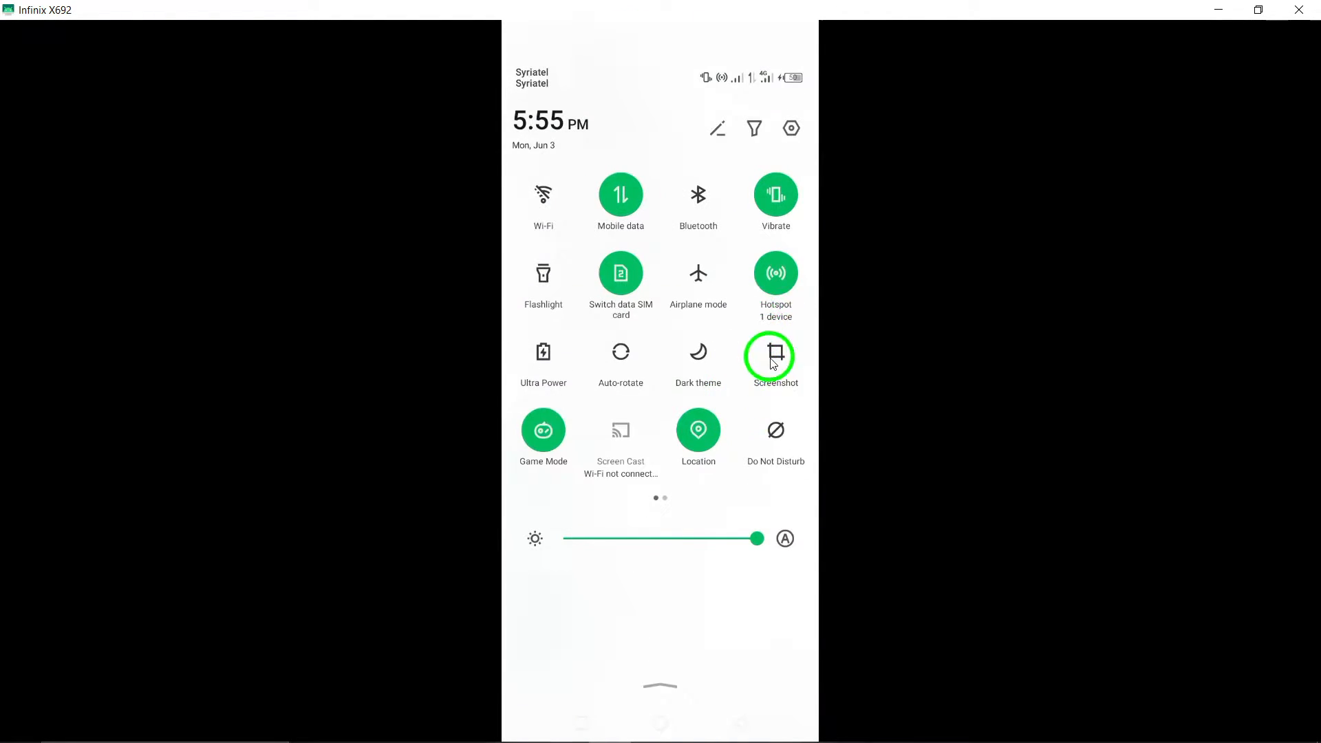
click(775, 354)
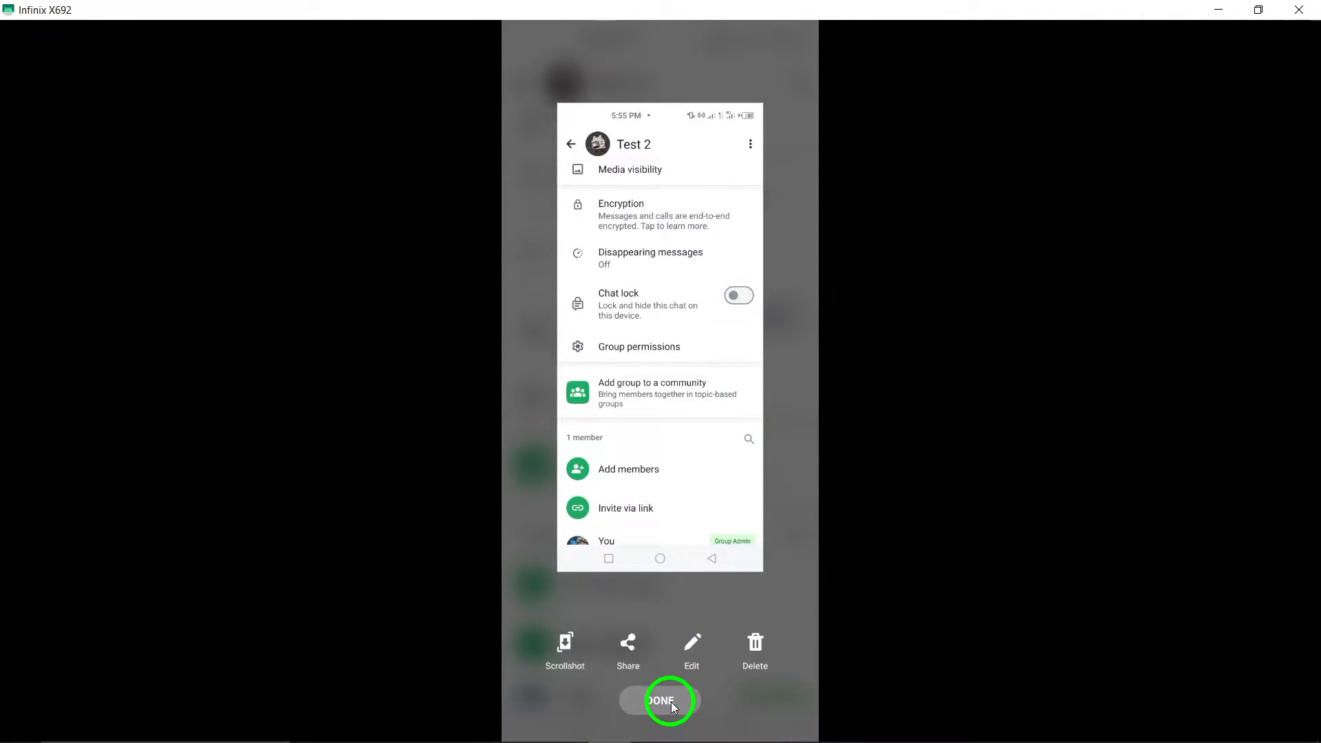